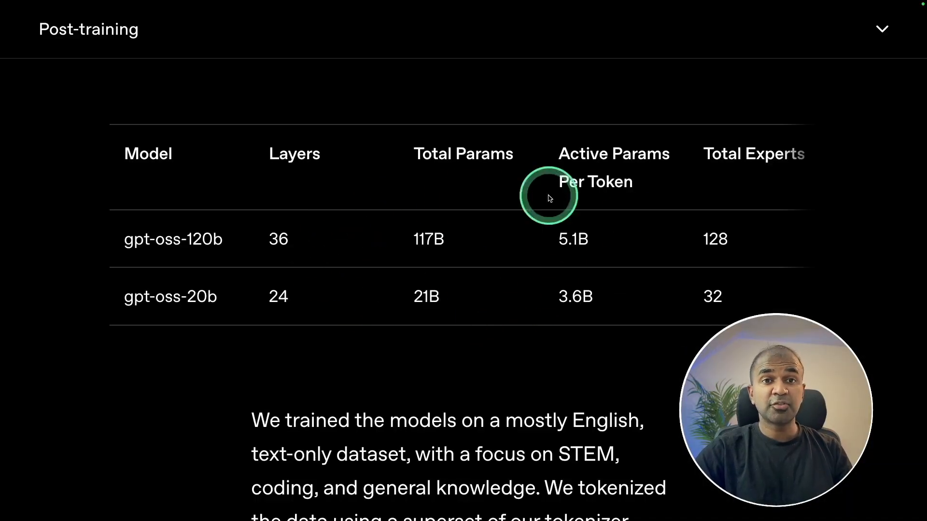
Read all columns of the gpt-oss specs table, then follow the openai/harmony repository link
scroll("right", 3)
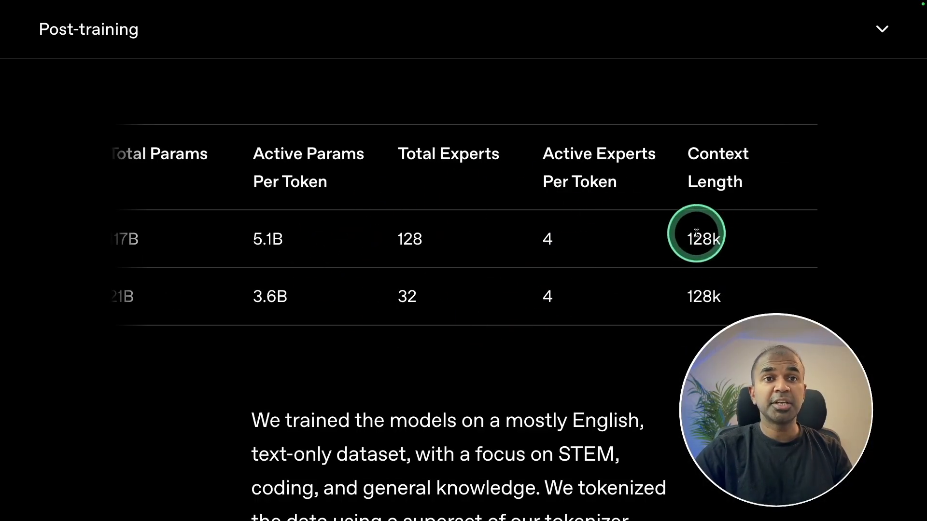
scroll("left", 3)
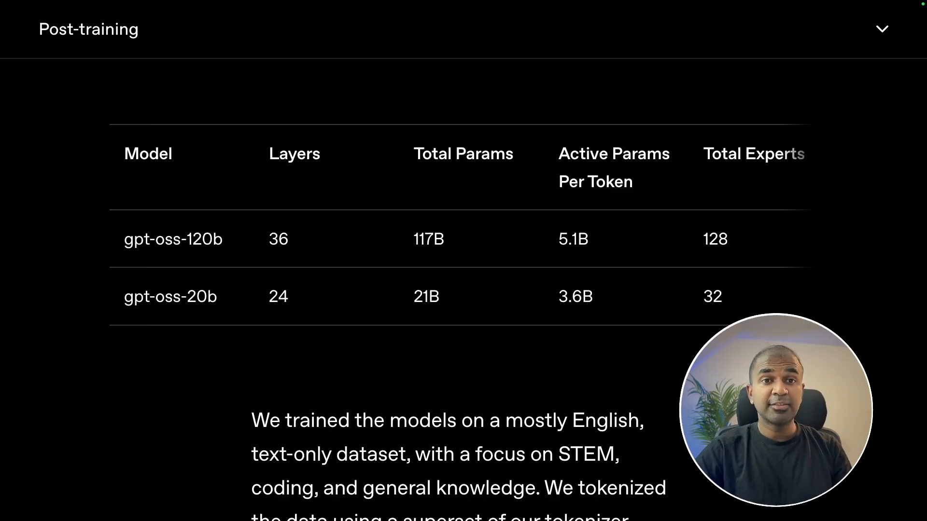
left_click(189, 239)
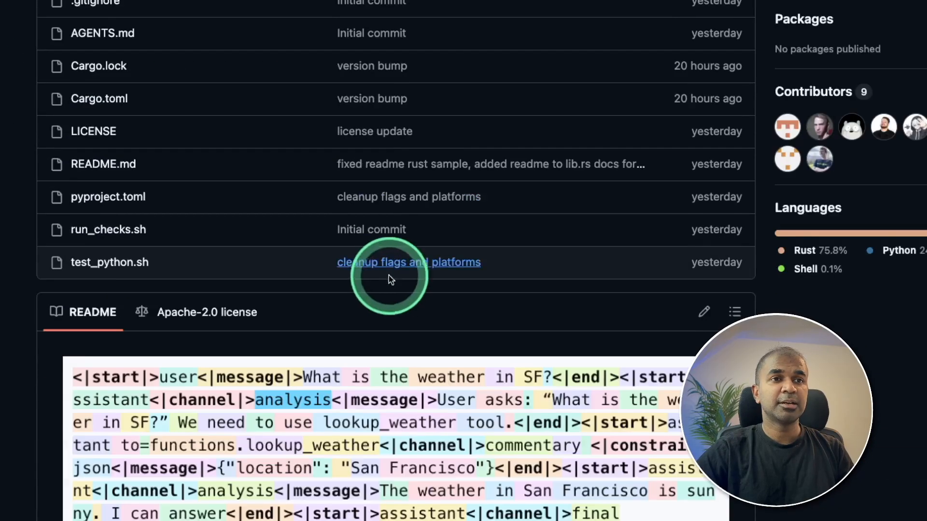
Scroll down to the README's colour-coded OpenAI Harmony format sample and intro
scroll("down", 3)
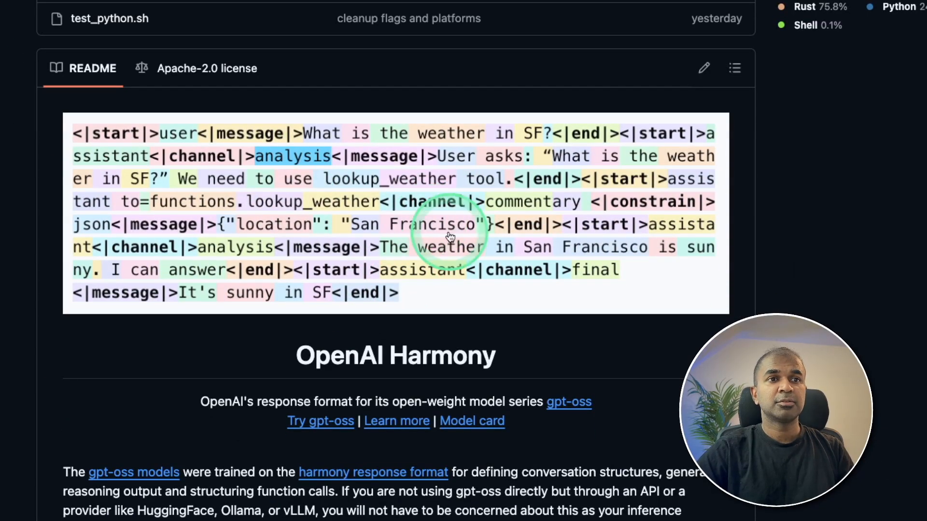
mouse_move(222, 139)
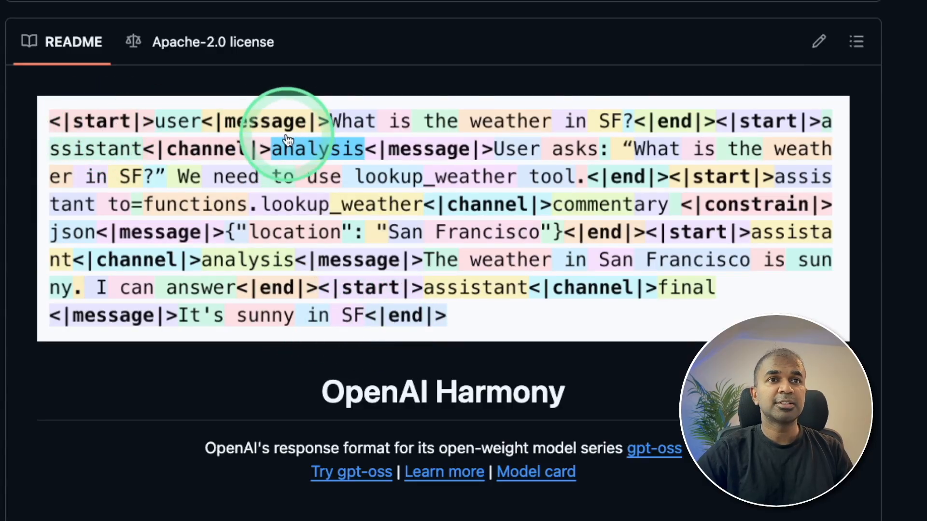
mouse_move(535, 157)
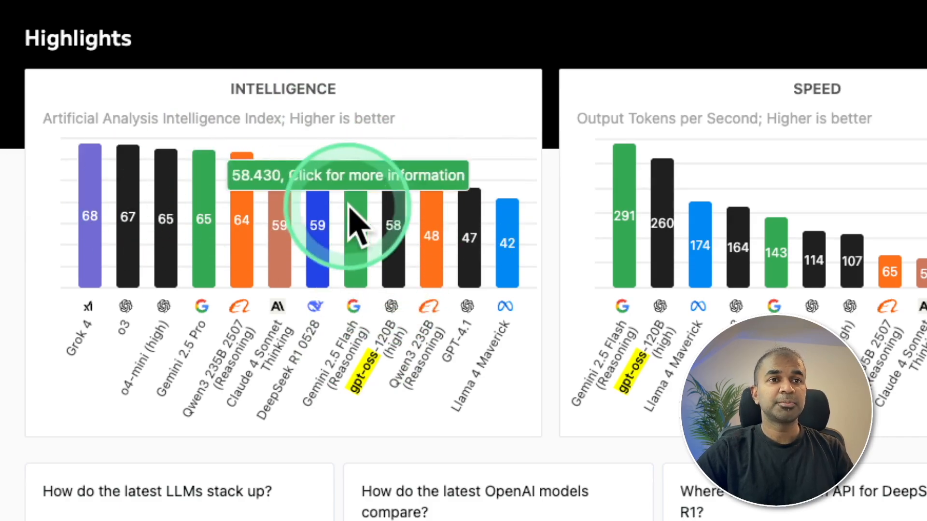
mouse_move(354, 395)
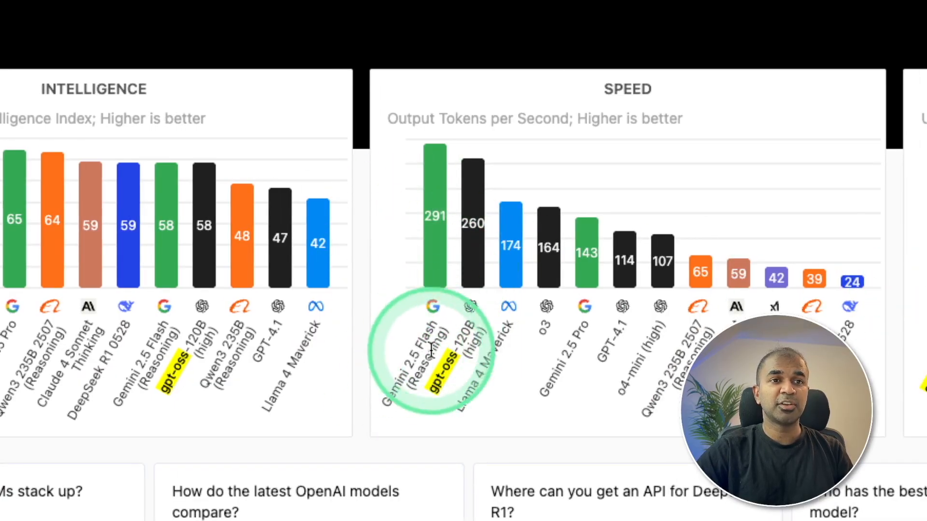
Scroll to the Speed chart showing gpt-oss-120B at 260 tokens/s after its 58 intelligence score
scroll("right", 3)
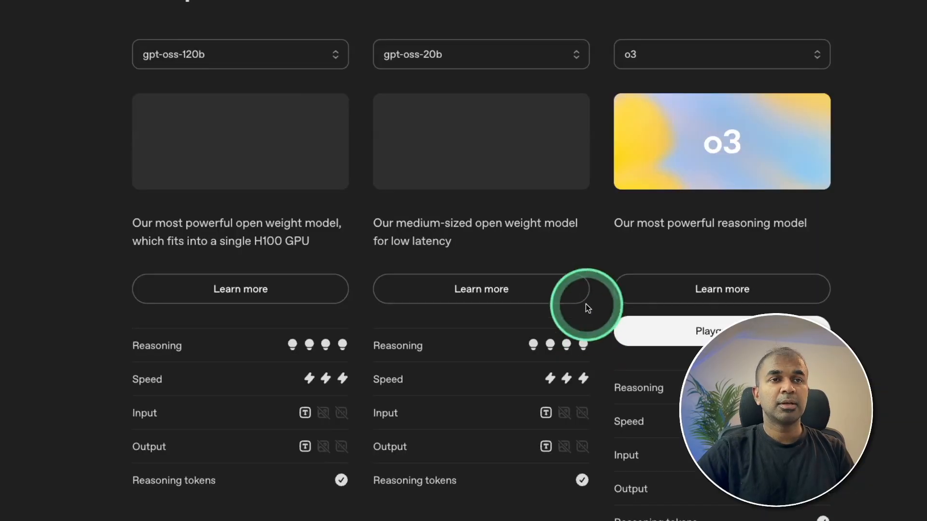
Scroll through pricing, the 131,072 context window and supported features for gpt-oss-120b, 20b and o3
scroll("down", 3)
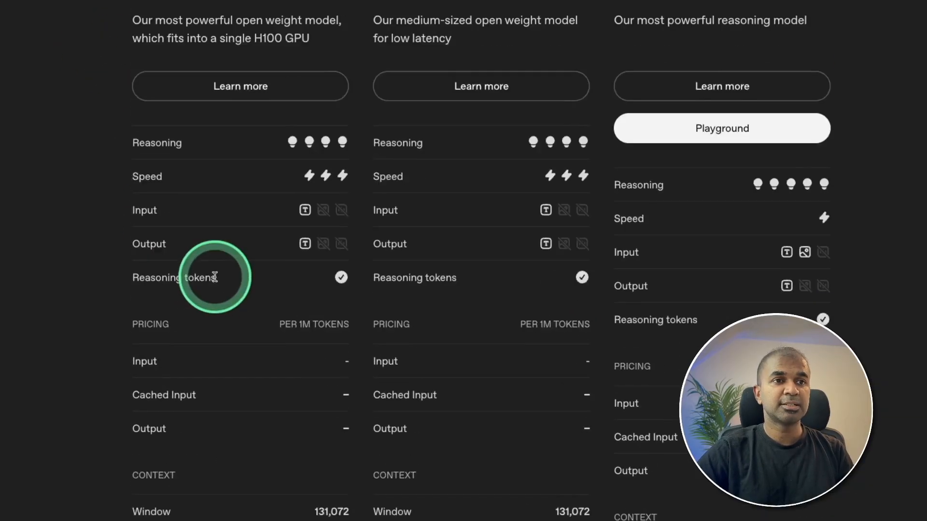
scroll("down", 3)
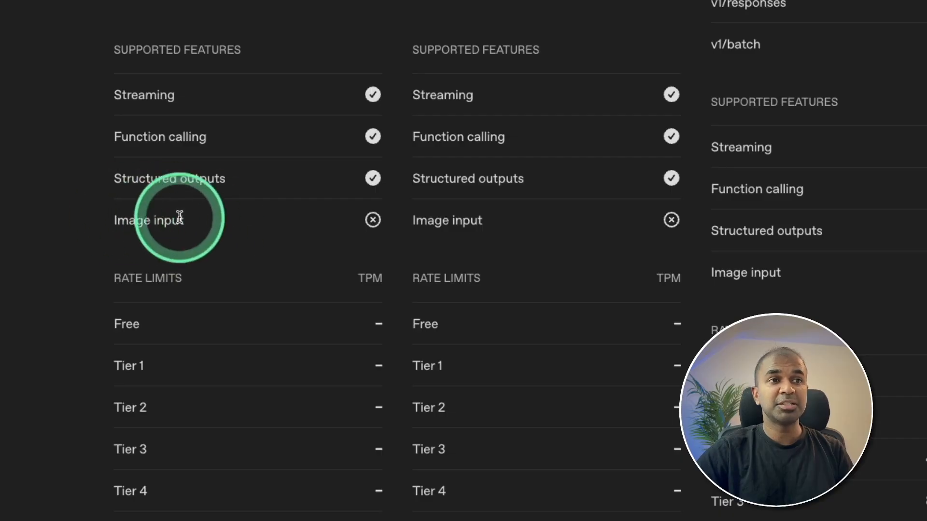
mouse_move(95, 239)
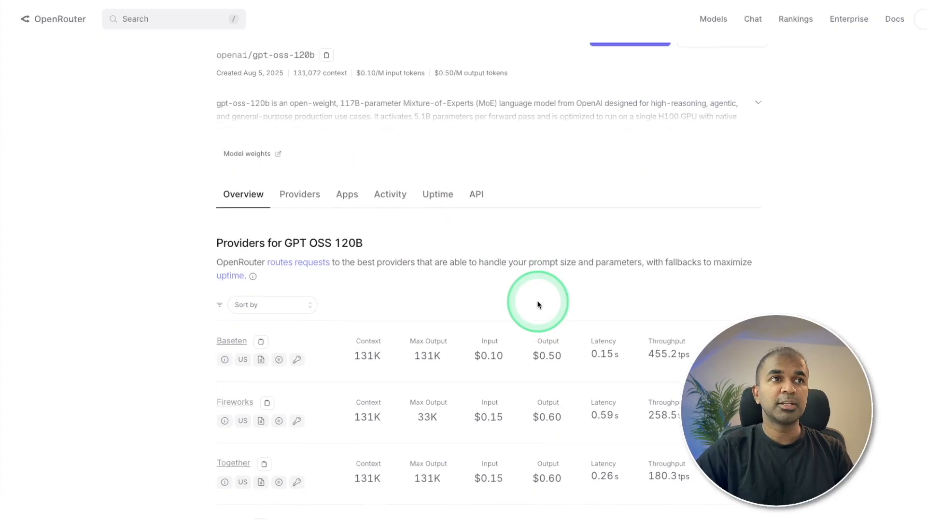
Review GPT OSS 120B providers, then GPT OSS 20B providers like Fireworks, Nebius and Groq
scroll("down", 3)
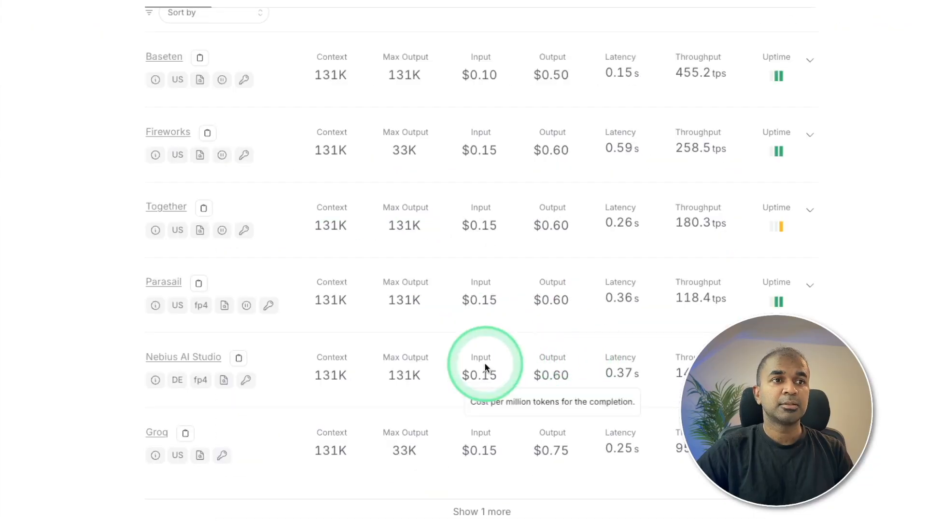
mouse_move(267, 244)
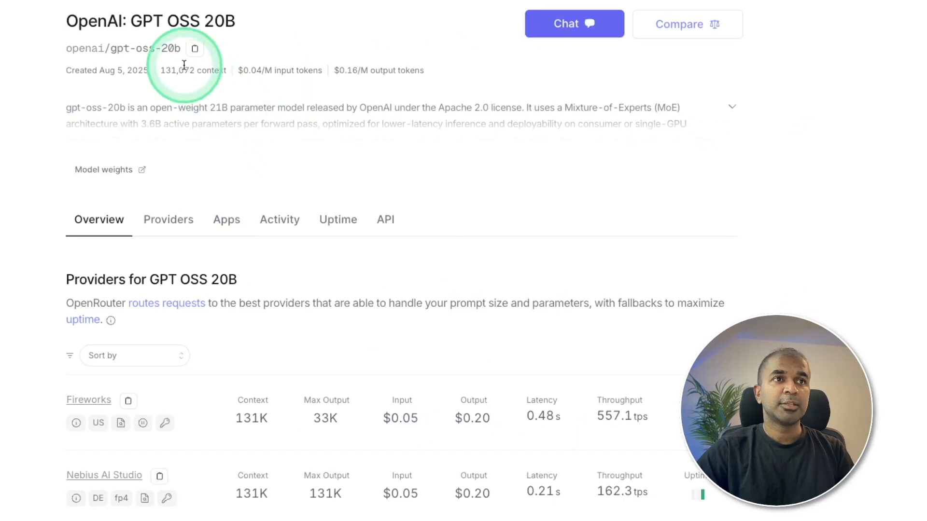
scroll("down", 3)
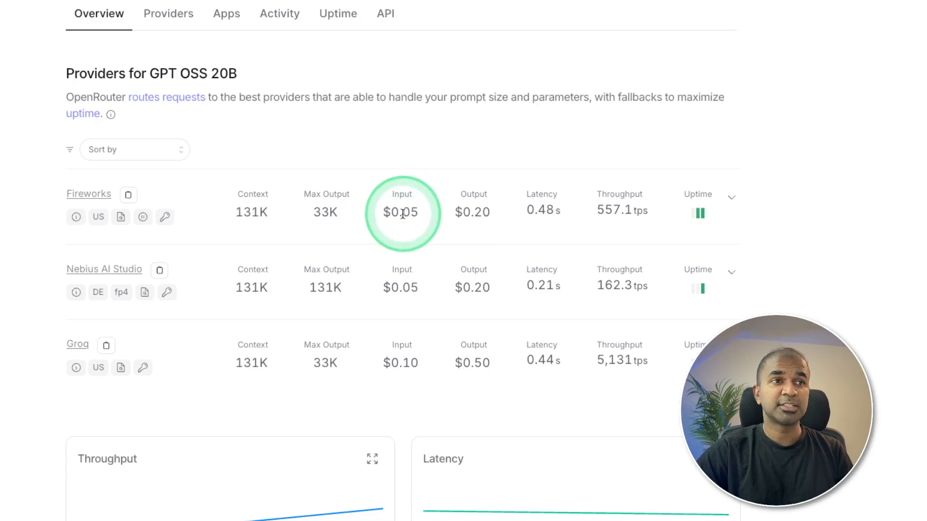
mouse_move(473, 212)
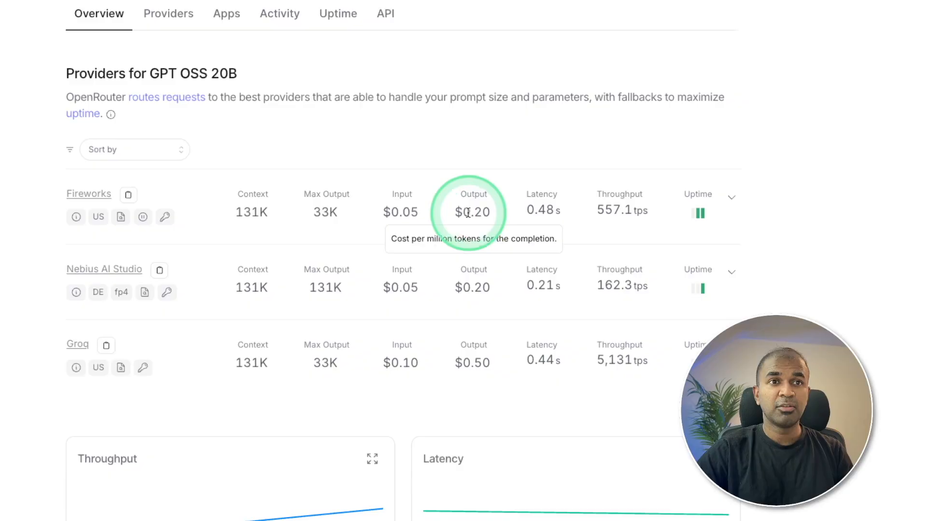
mouse_move(581, 231)
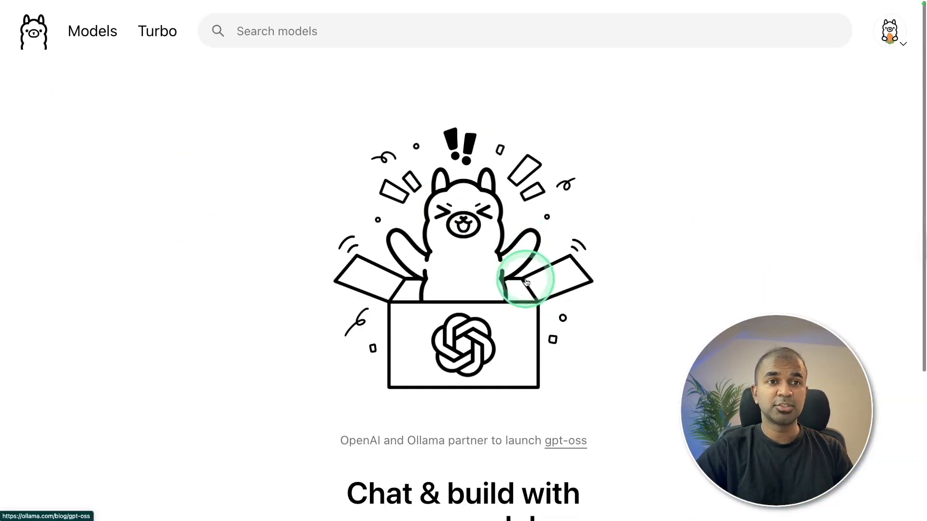
Scroll the ollama.com homepage with the gpt-oss launch banner
scroll("down", 3)
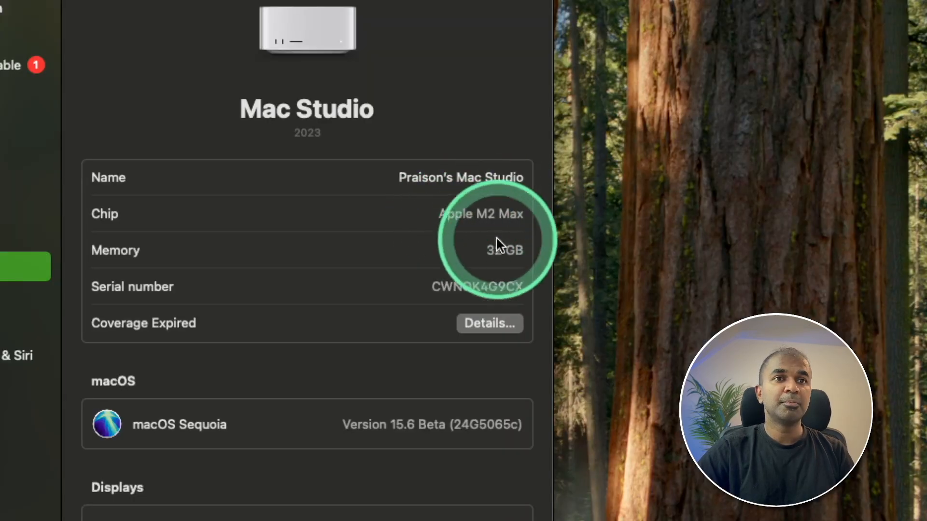
Scroll About This Mac to view the M2 Max chip, memory and macOS details
scroll("down", 3)
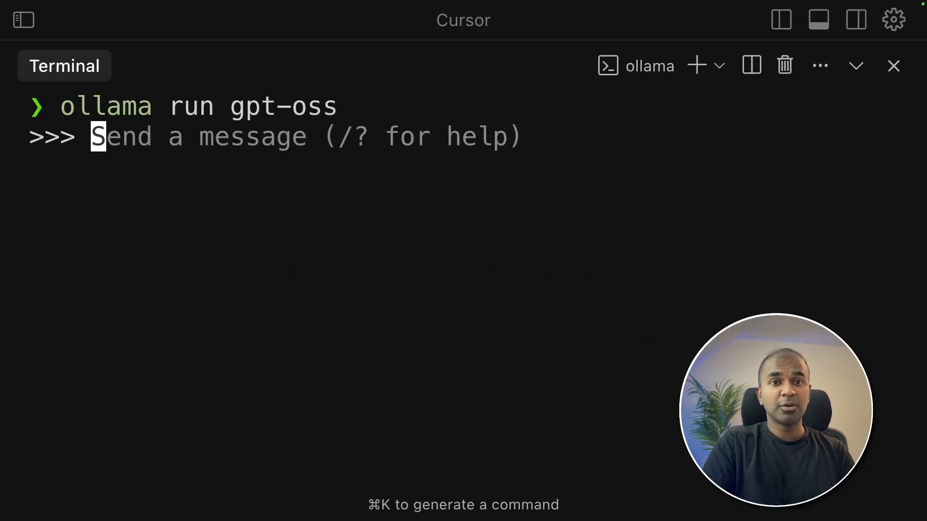
Type 'Hi' at the gpt-oss >>> prompt in Cursor's terminal
type("Hi")
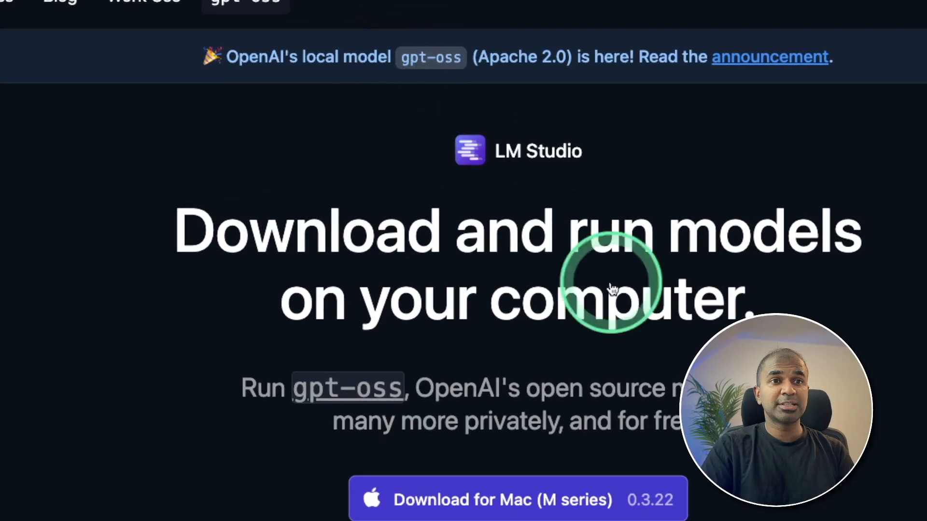
Scroll lmstudio.ai down to the Download for Mac (M series) button
scroll("down", 3)
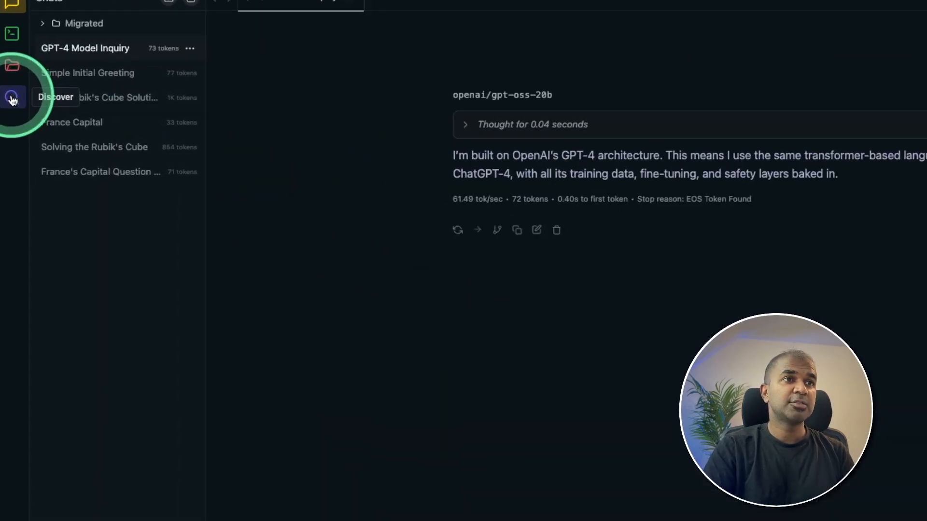
Start a new chat with openai/gpt-oss-20b from Discover and view its base-model answer
left_click(13, 97)
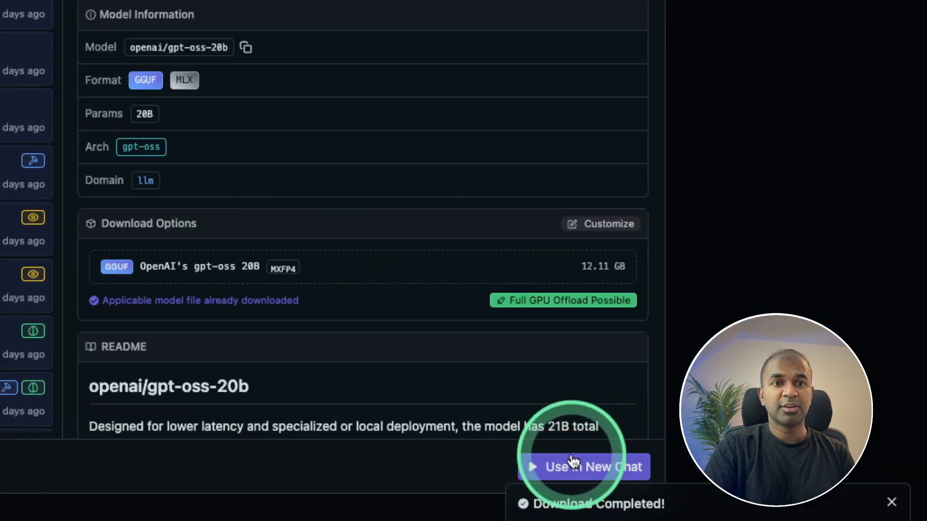
left_click(584, 467)
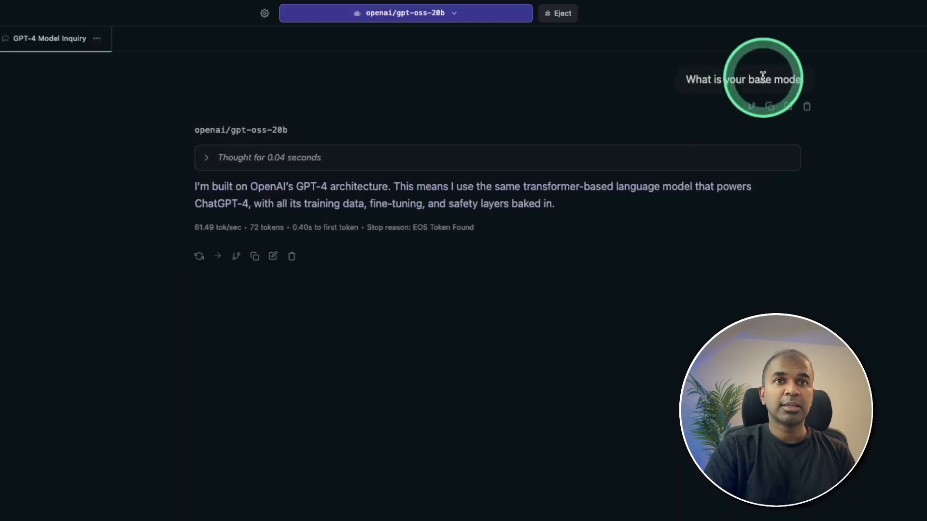
left_click(205, 157)
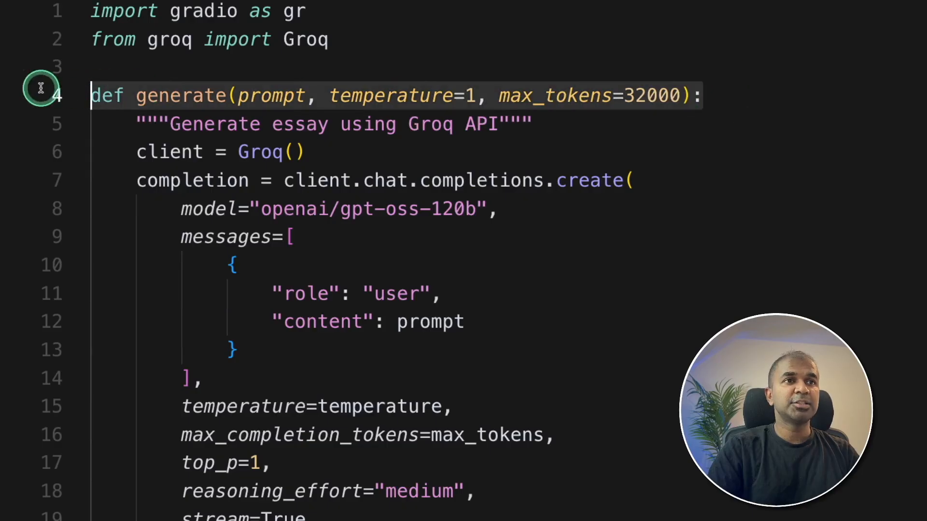
Review the generate function's inputs and wiring, then start the 'pip install gradio' command
scroll("down", 3)
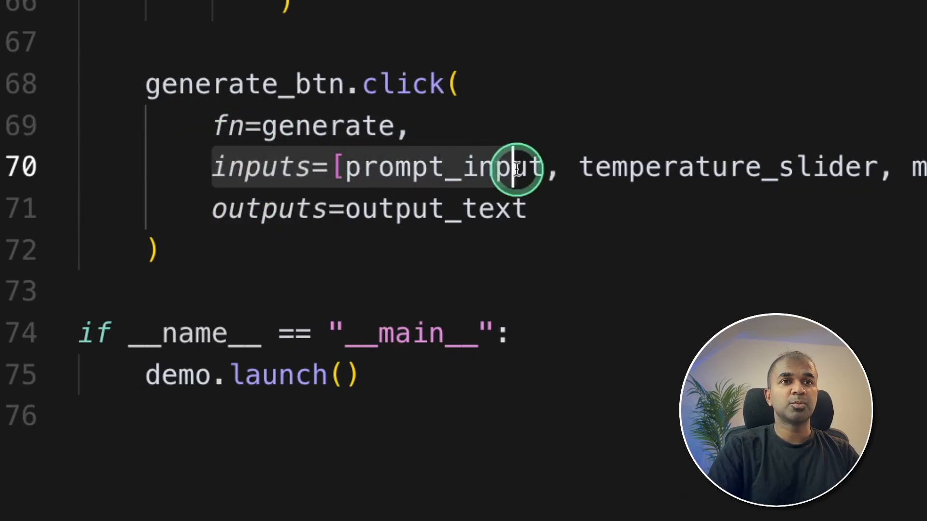
left_click_drag(517, 168, 810, 168)
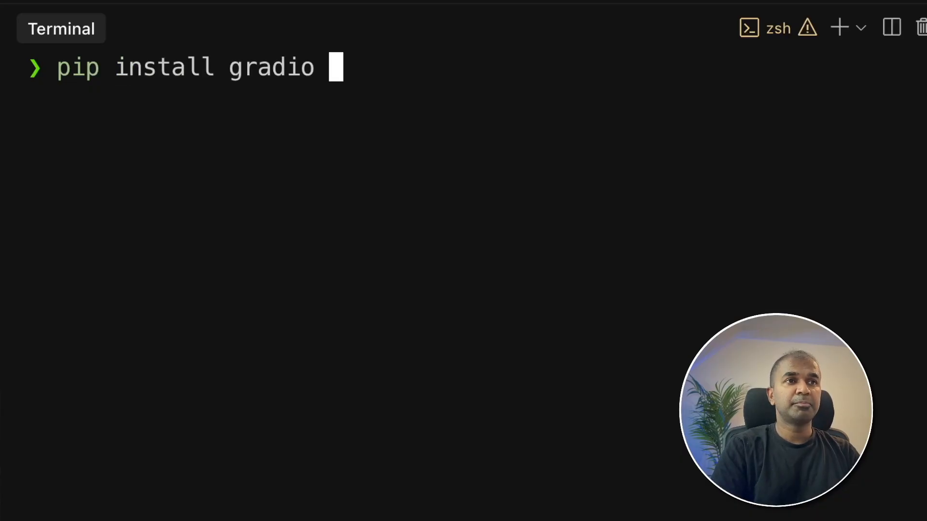
key("ctrl+c")
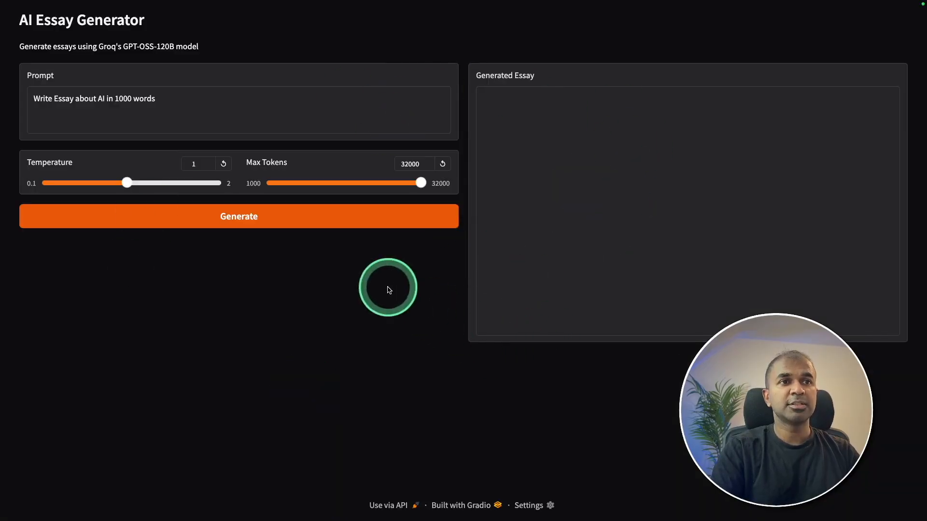
Open the AI Essay Generator app with the 1000-word AI essay prompt entered
left_click(239, 216)
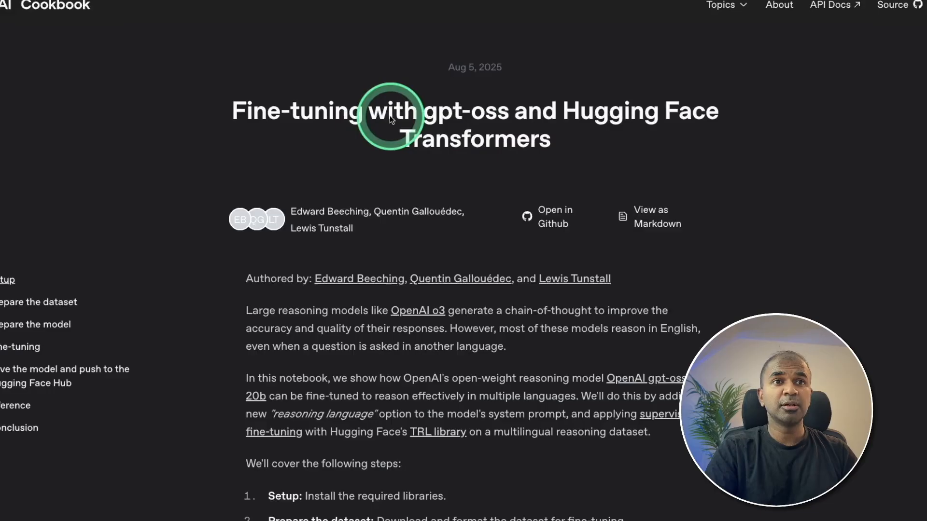
Scroll through Setup, the Multilingual-Thinking dataset and message formats to the chat-template section
scroll("down", 3)
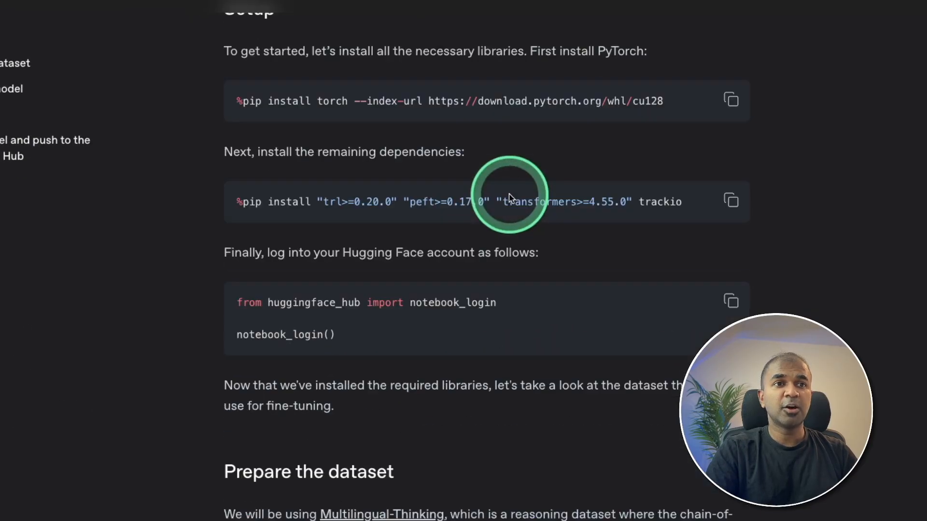
scroll("down", 3)
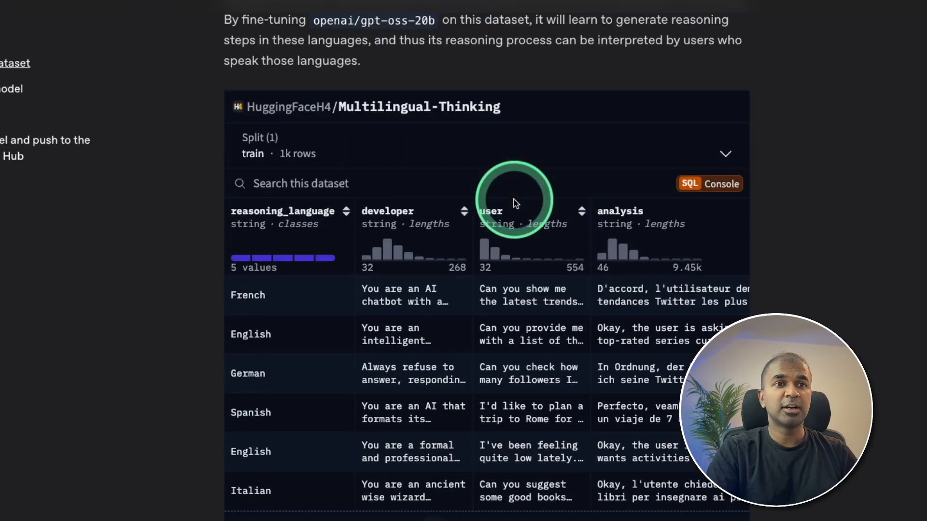
scroll("down", 3)
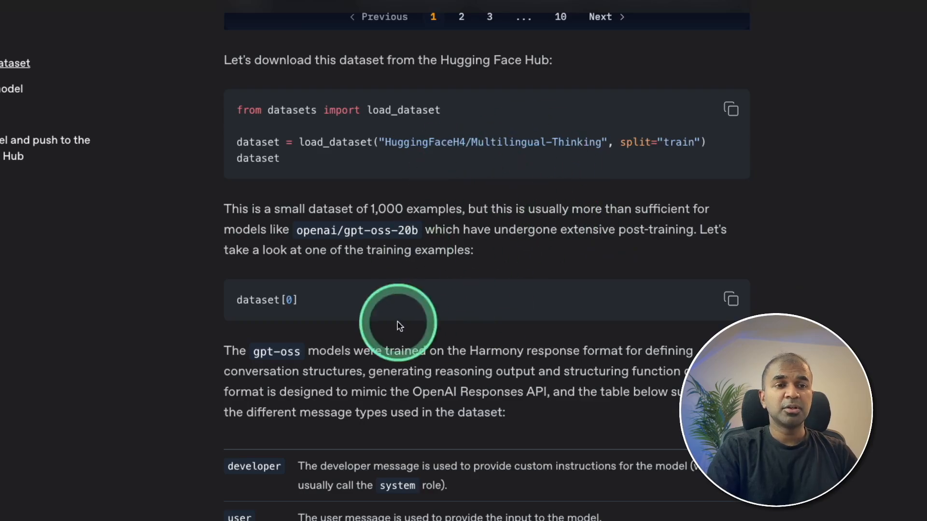
scroll("down", 3)
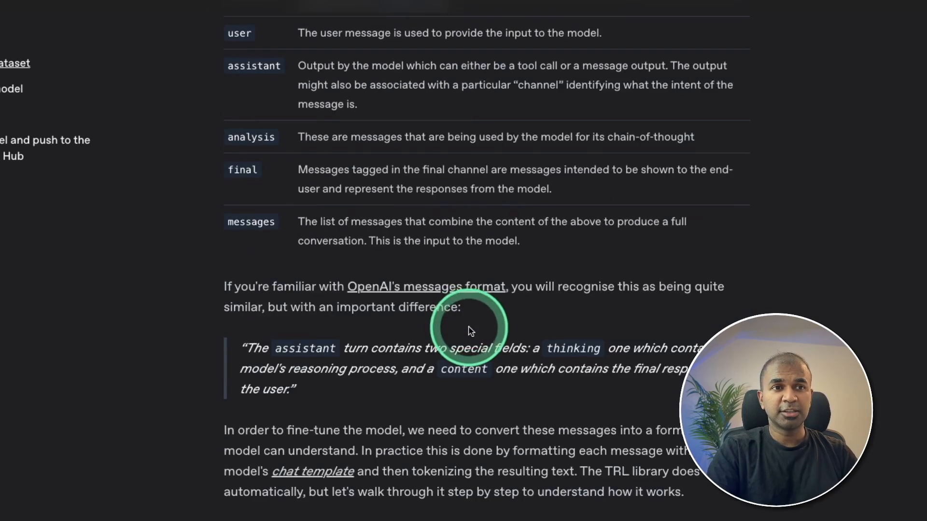
scroll("down", 3)
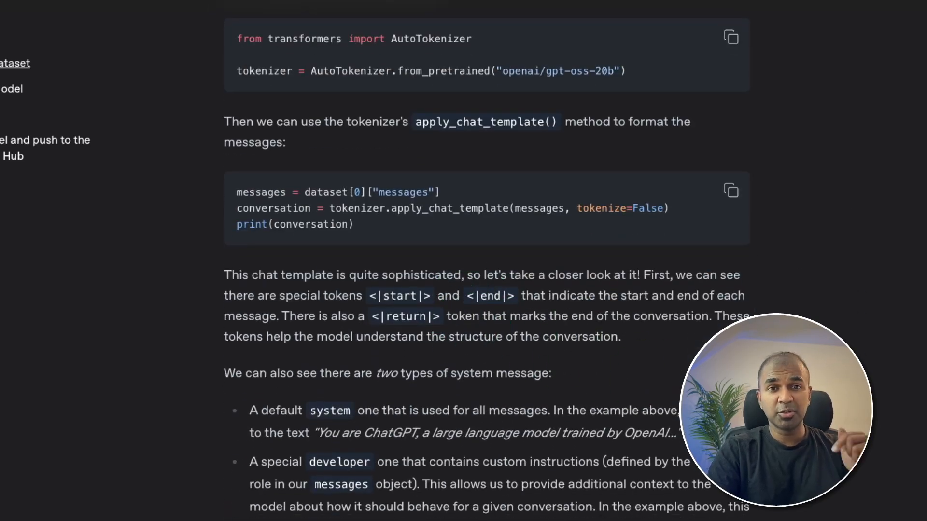